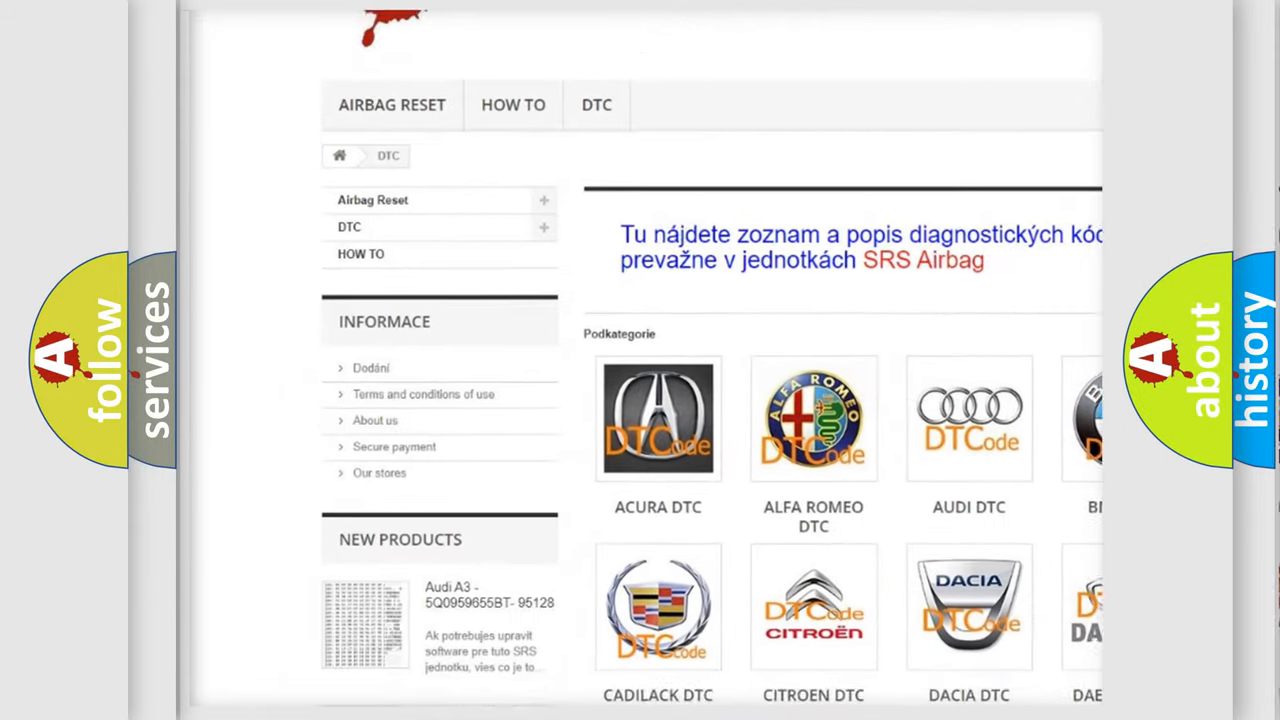
Step: Scroll past the brand logo categories into the long list of B-series diagnostic codes
scroll(down, 3)
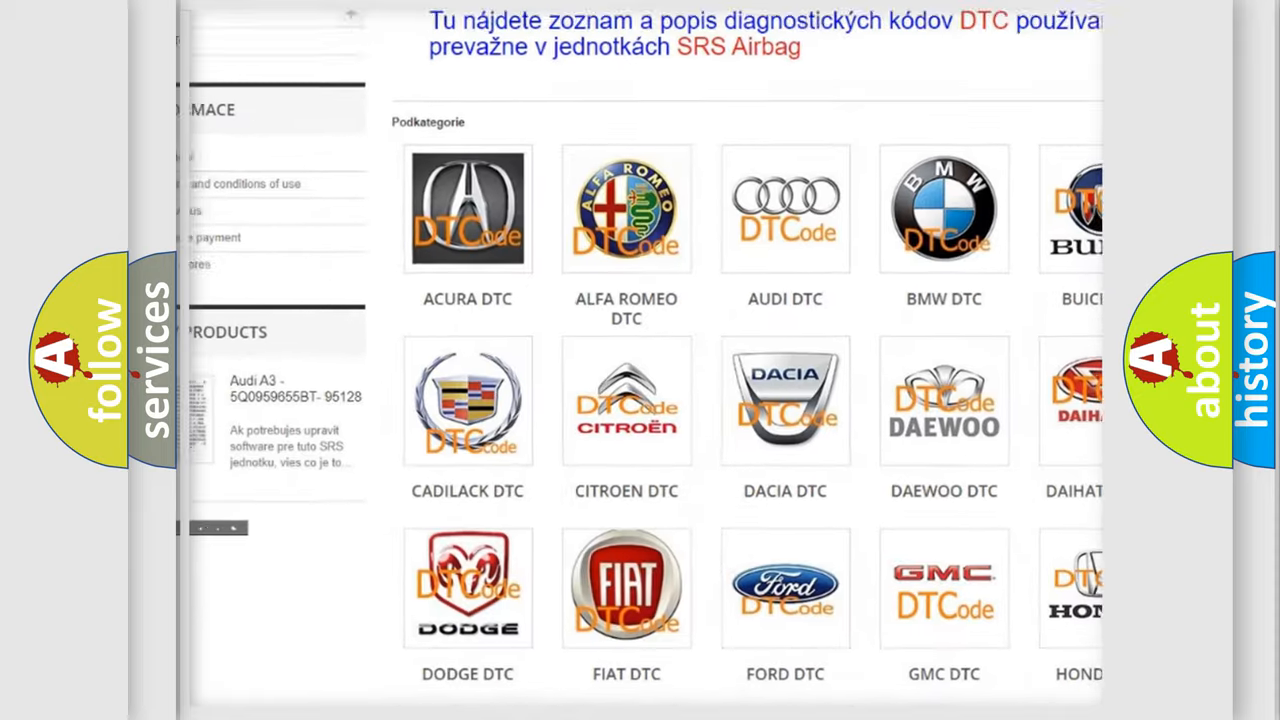
scroll(down, 3)
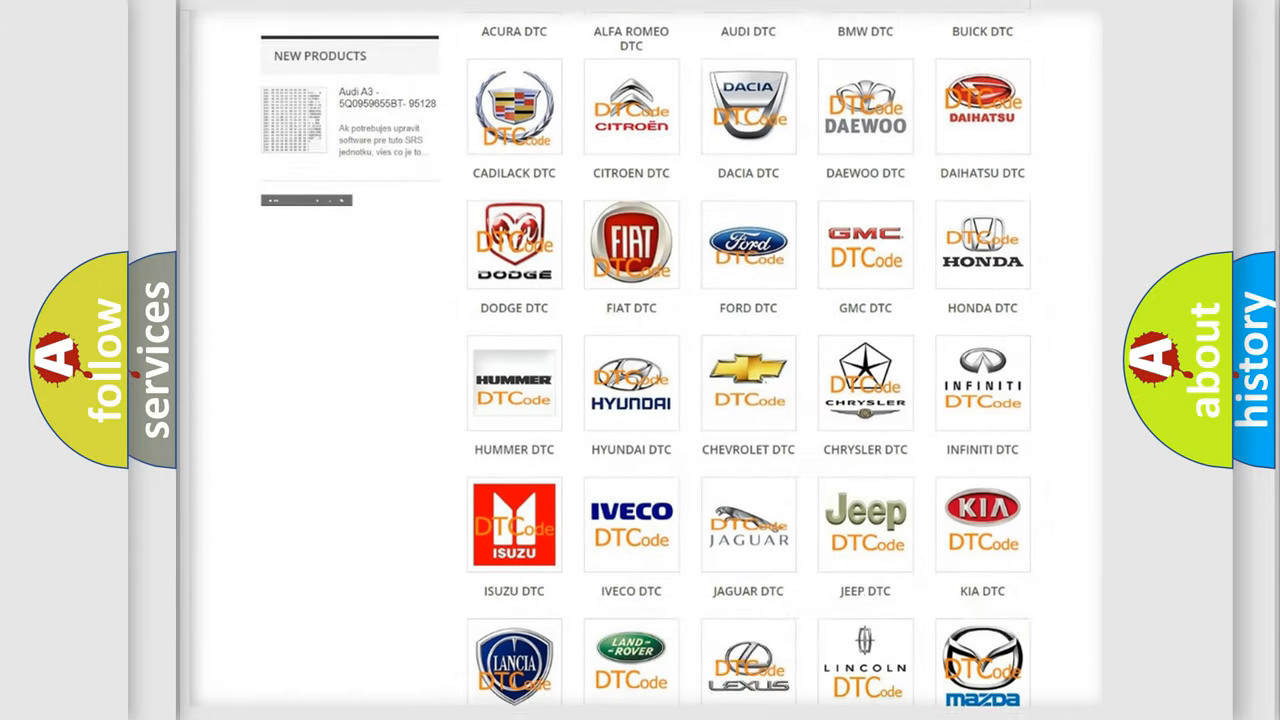
scroll(down, 3)
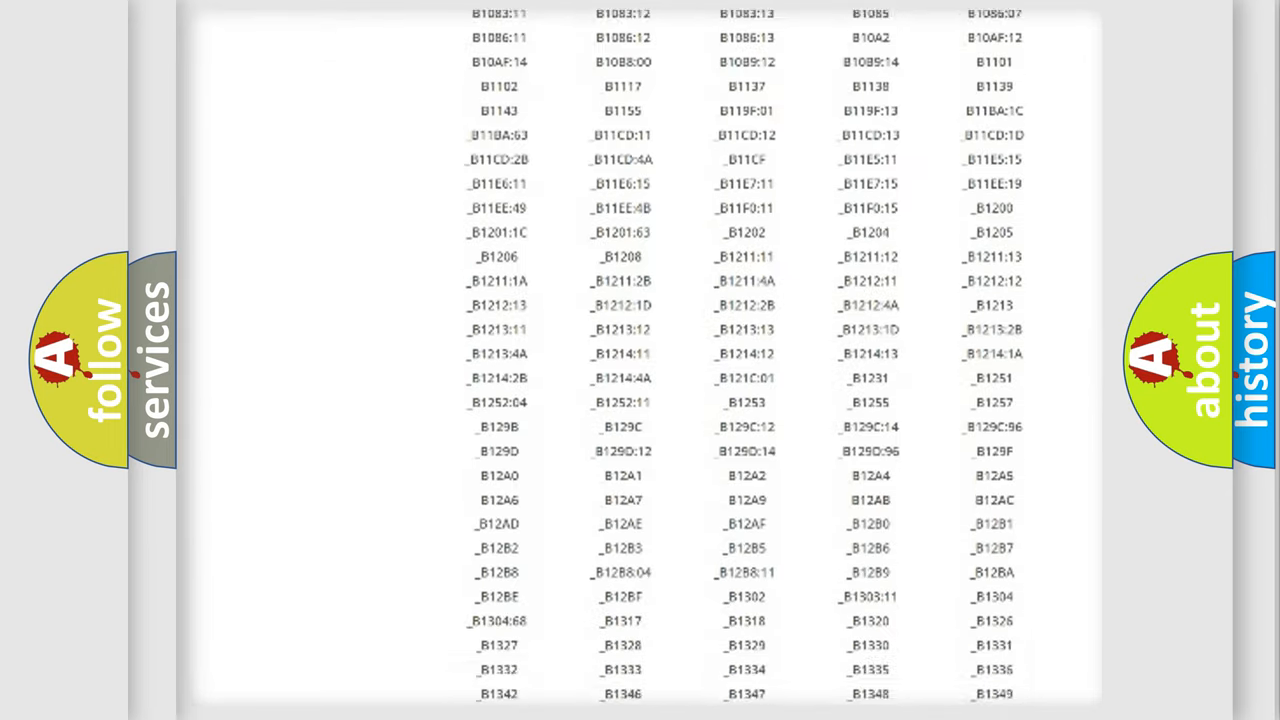
scroll(down, 3)
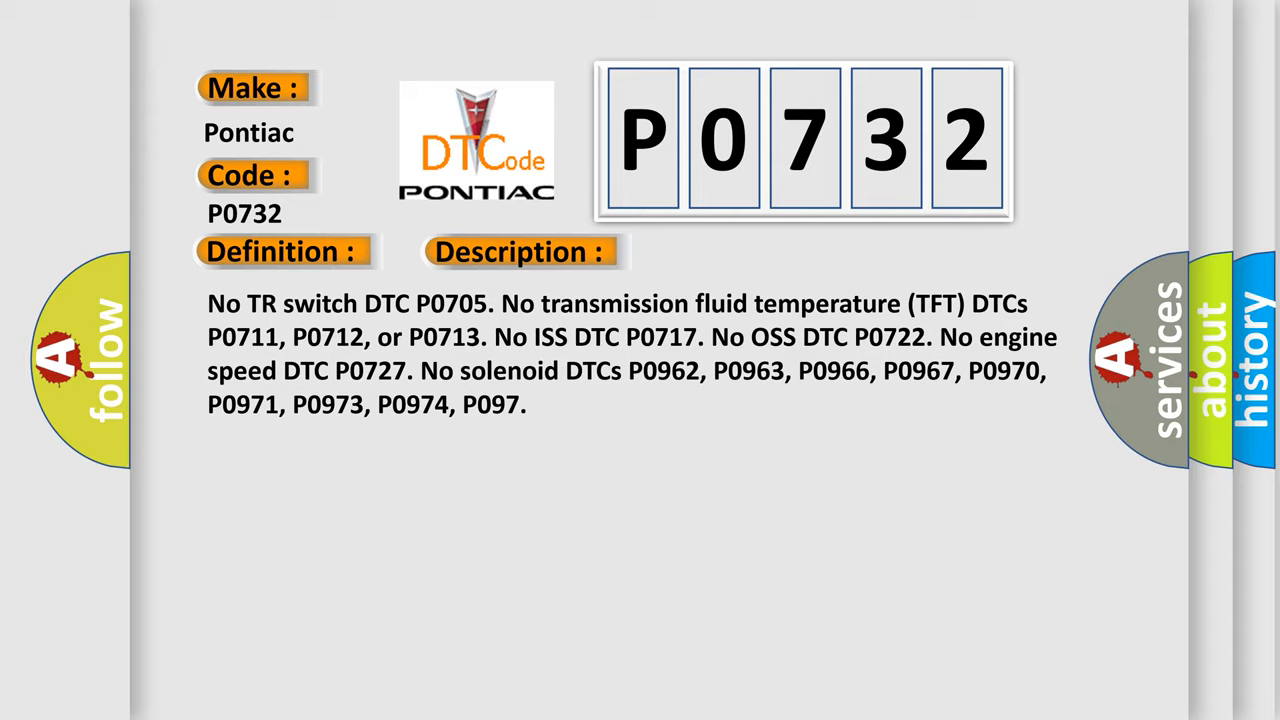
Step: Advance from the P0732 description slide to the Cause slide about vehicle overloading
click(736, 252)
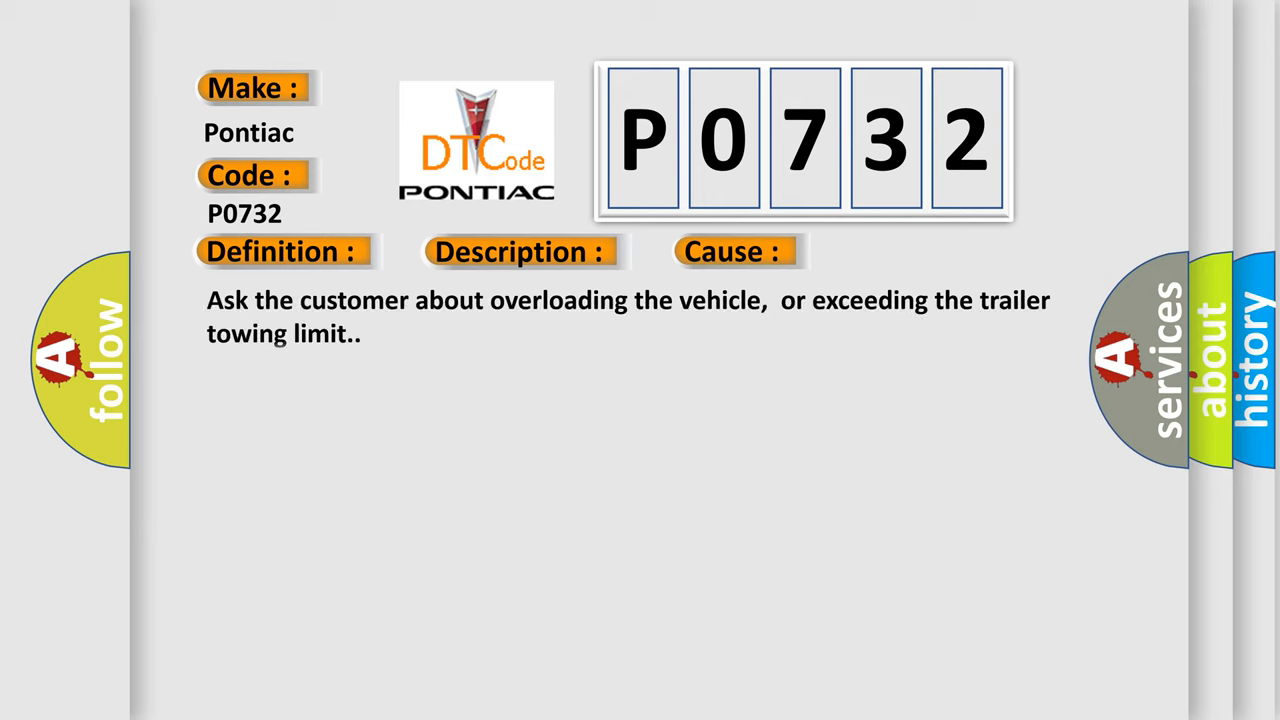